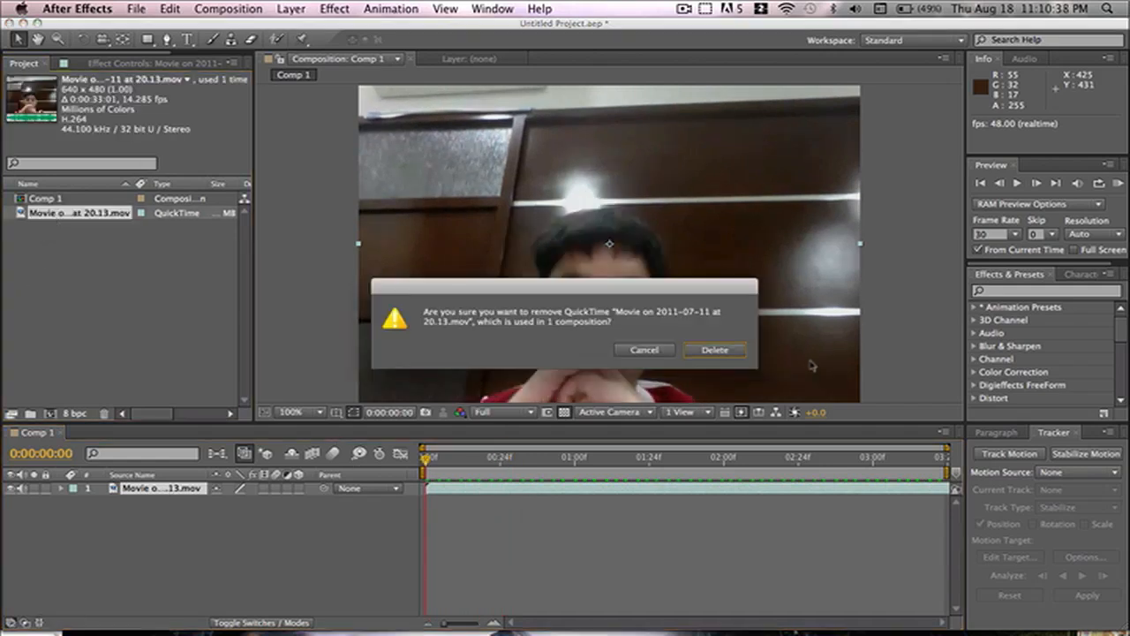
Step: Cancel the removal prompt so the webcam clip stays in the project
left_click(642, 350)
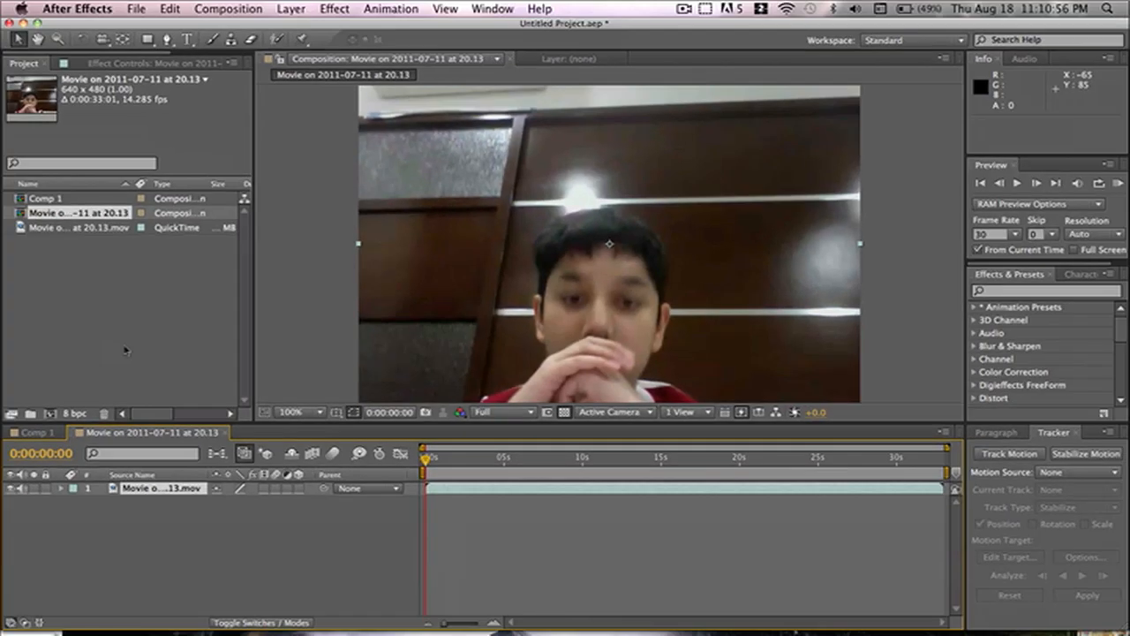